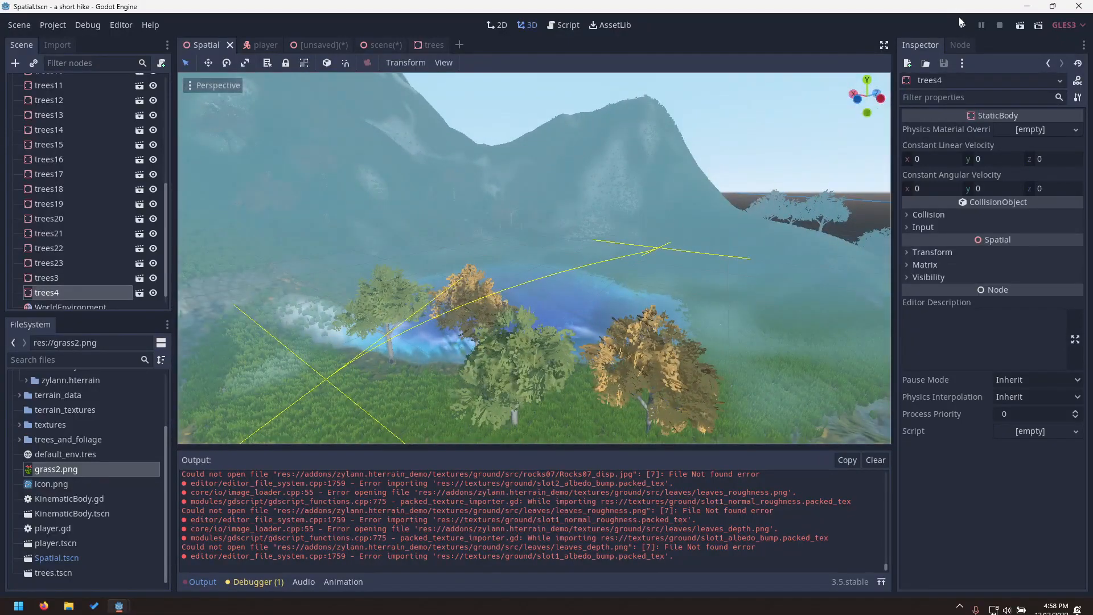
Add a CanvasLayer node as a child of the Player
left_click(1019, 25)
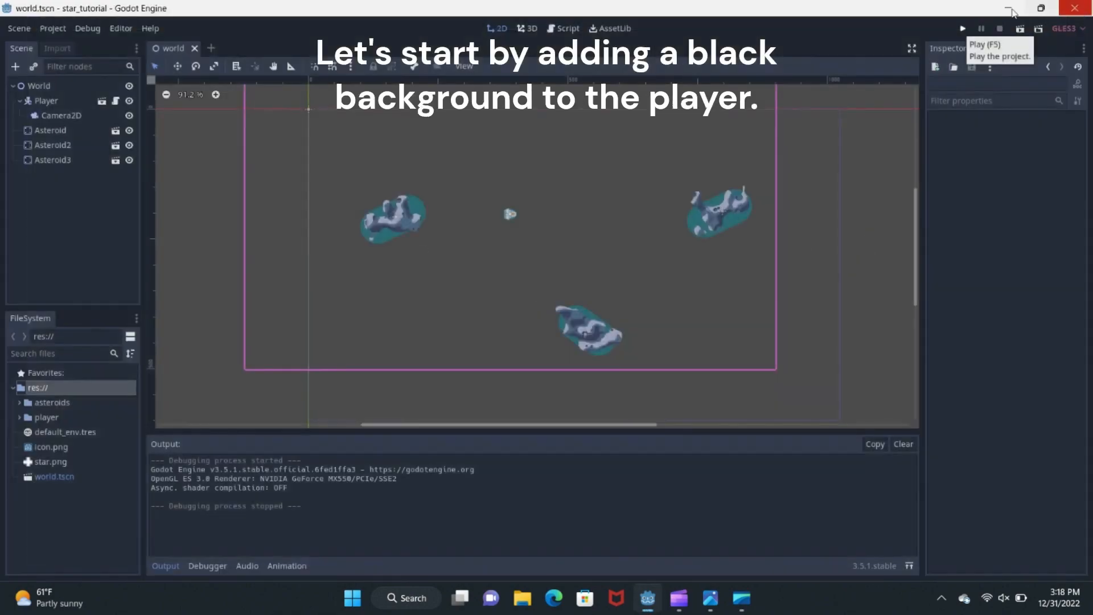
left_click(47, 100)
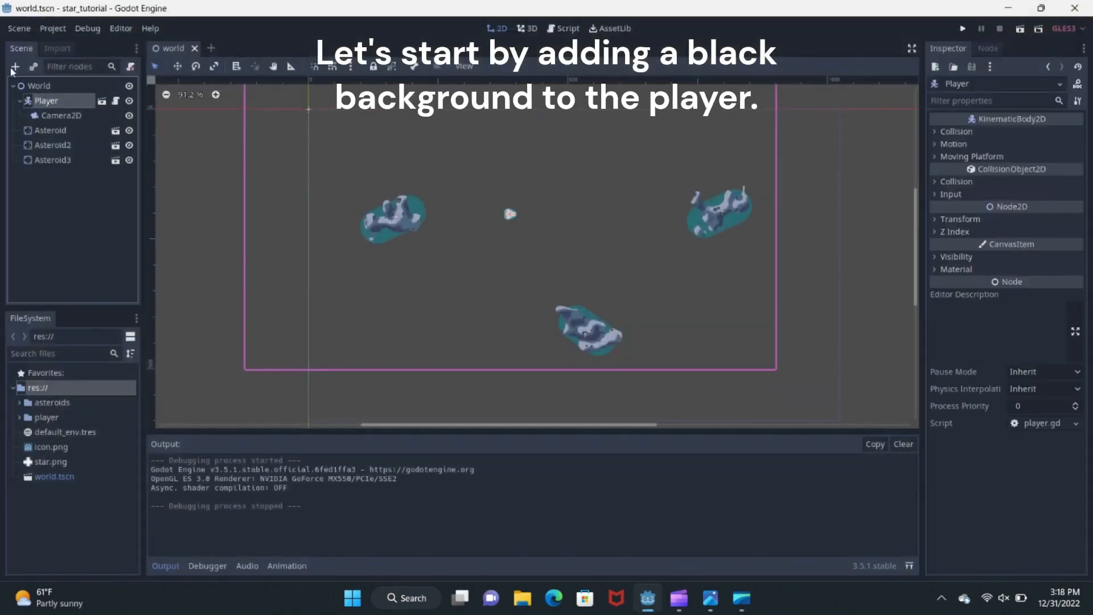
type("canvasl")
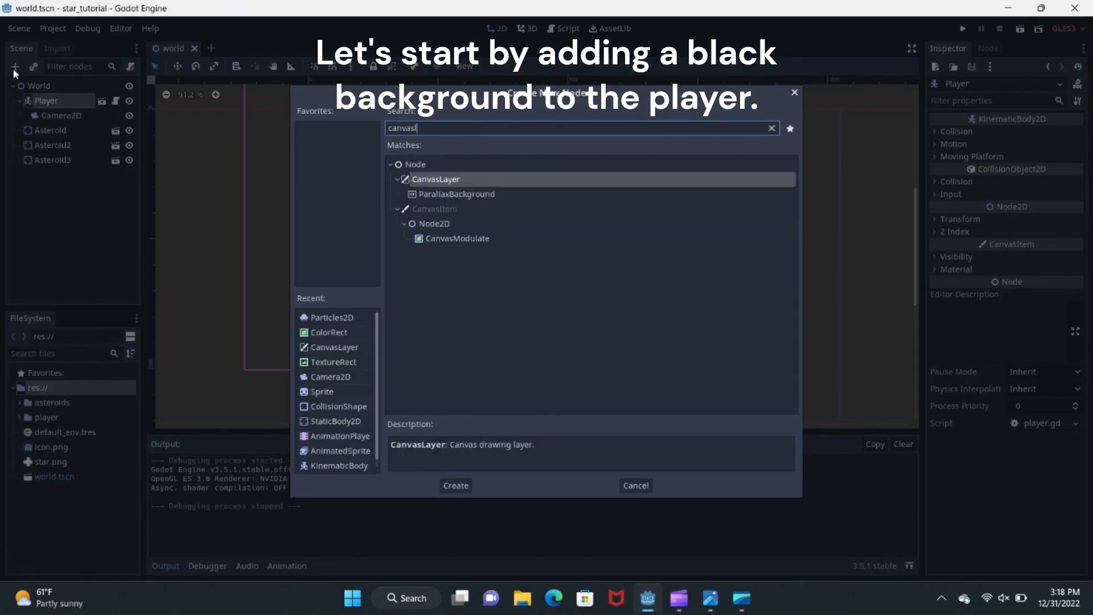
left_click(456, 485)
type("colorr")
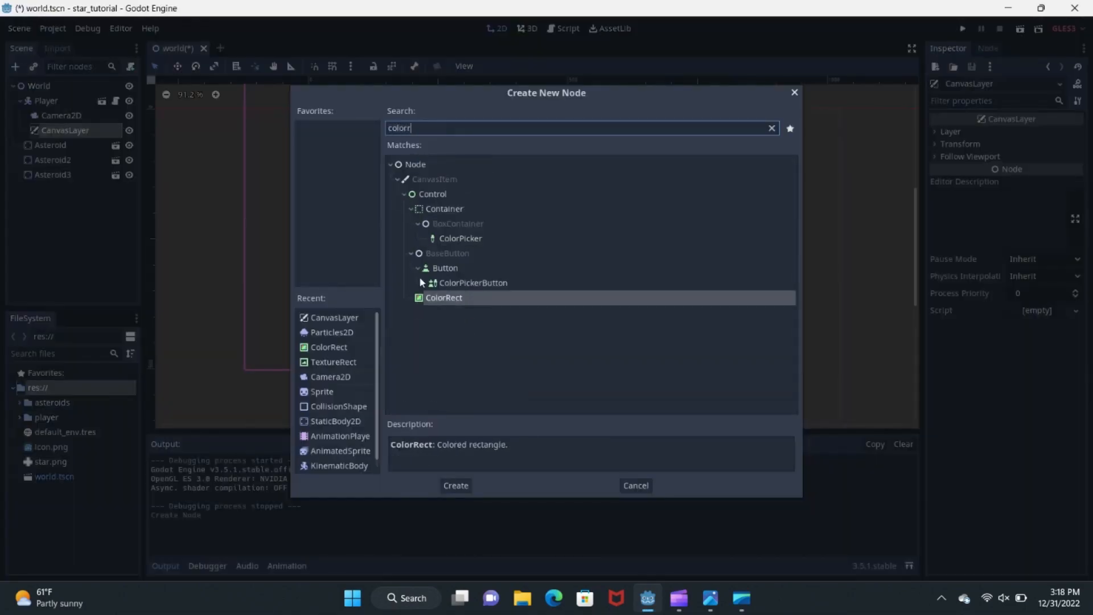
Add a ColorRect named Background under the CanvasLayer and begin editing its colour
left_click(455, 485)
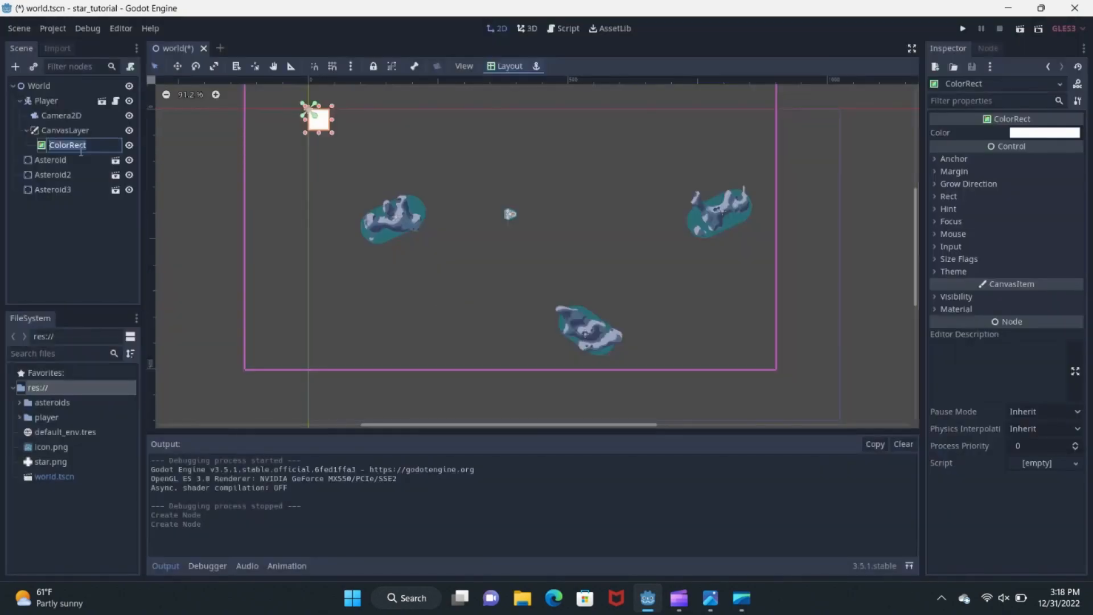
type("Background")
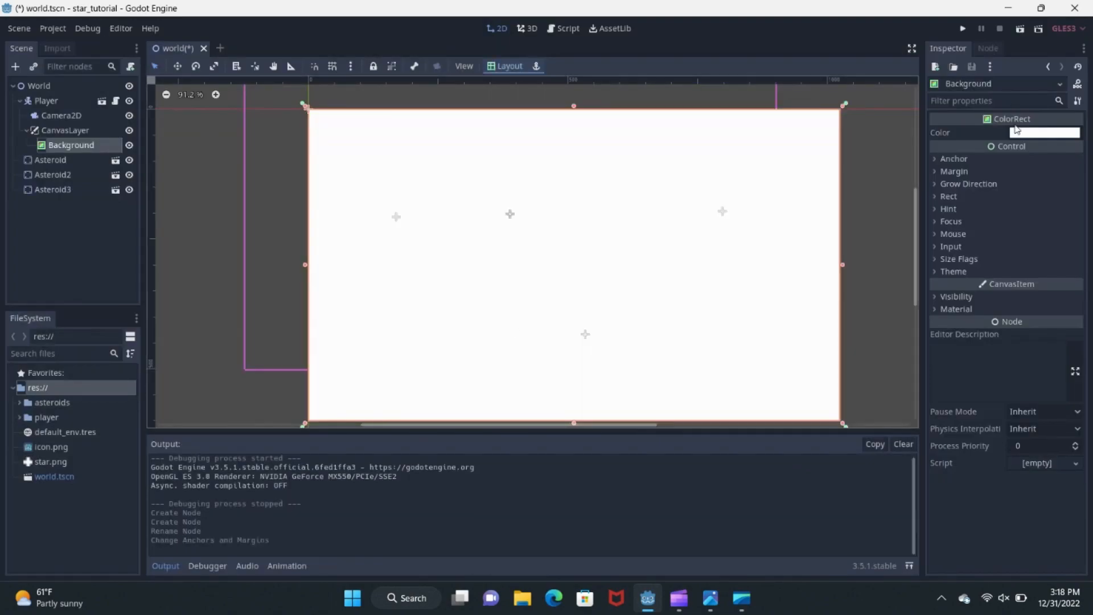
left_click(1045, 132)
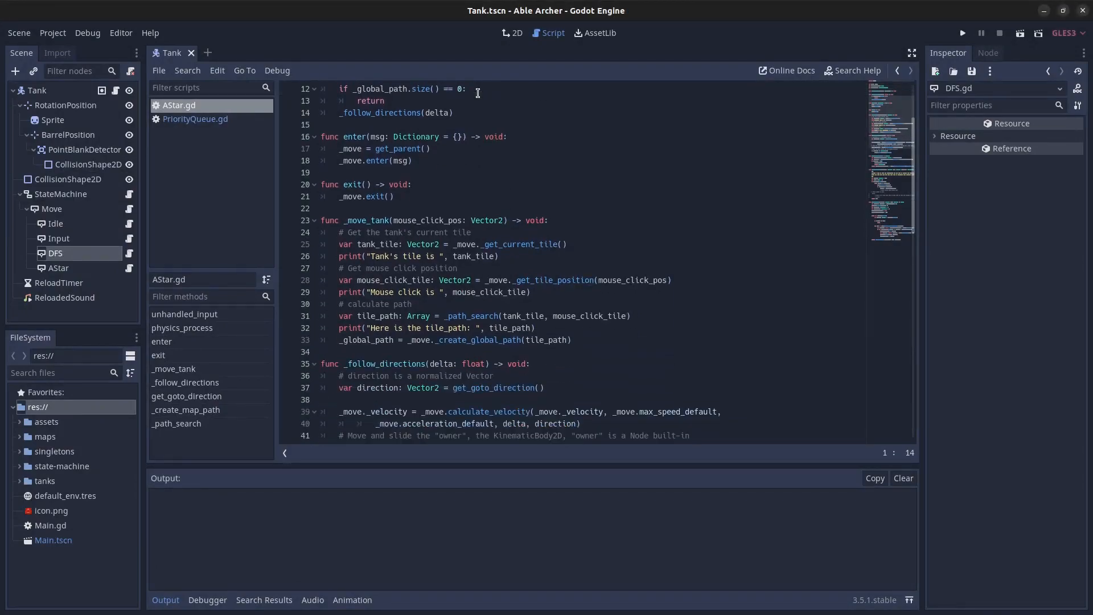
Open PriorityQueue.gd from the script list and scroll through its code
left_click(195, 118)
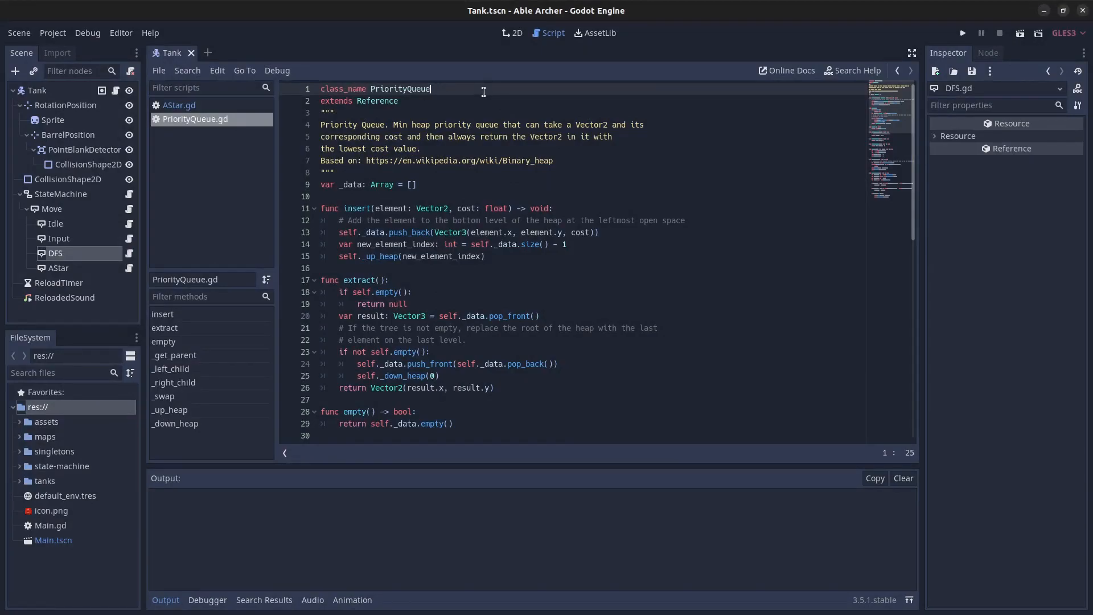
scroll("down", 3)
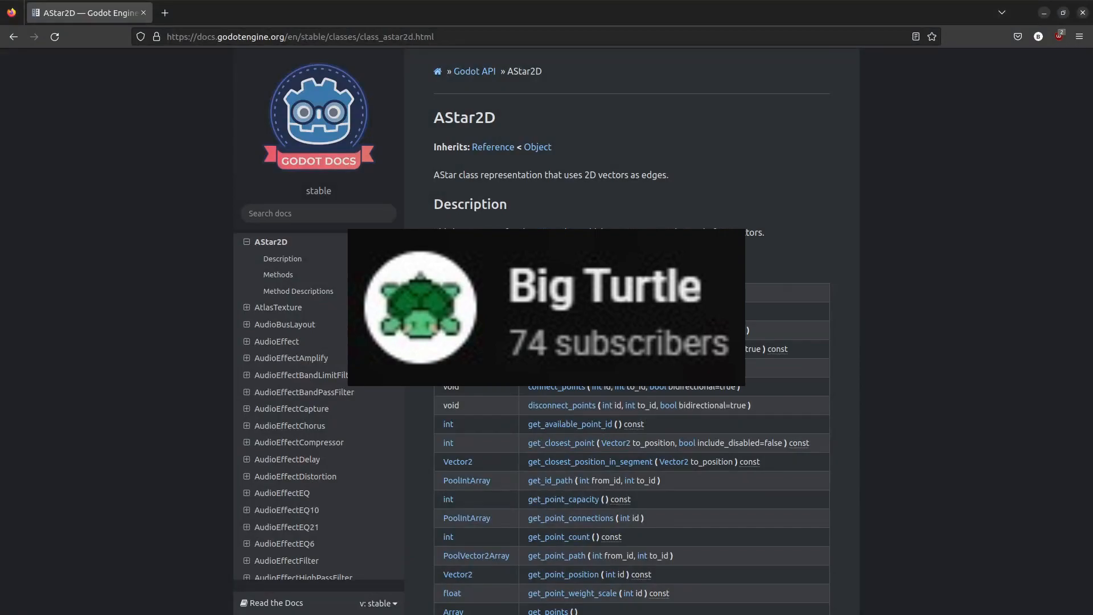
Scroll down the AStar2D class reference to view its methods list
scroll("down", 3)
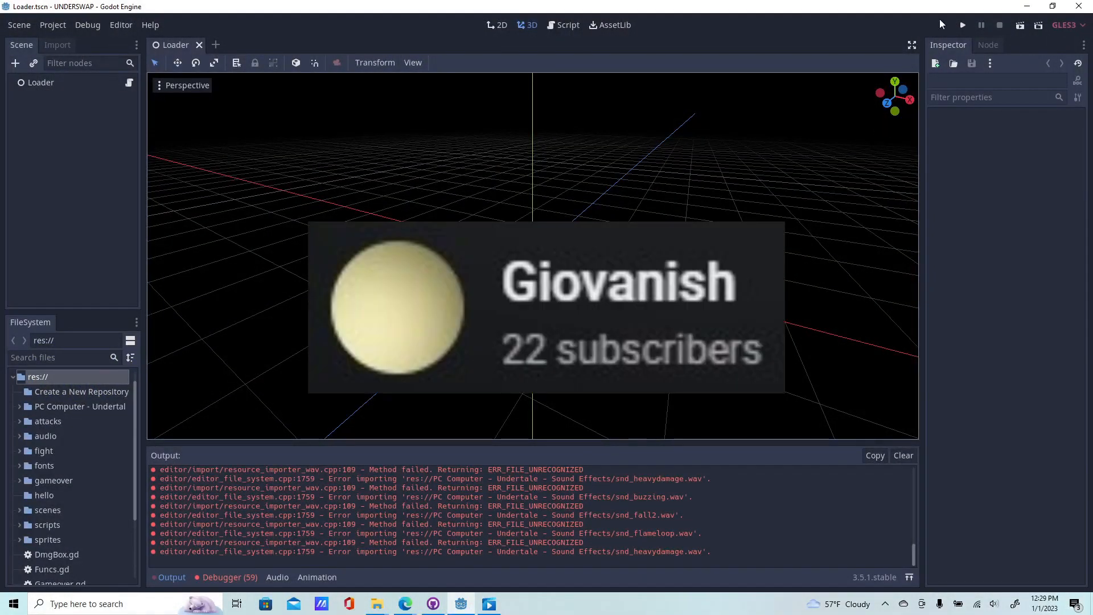
Launch the UNDERSWAP project with the toolbar Play button
left_click(962, 25)
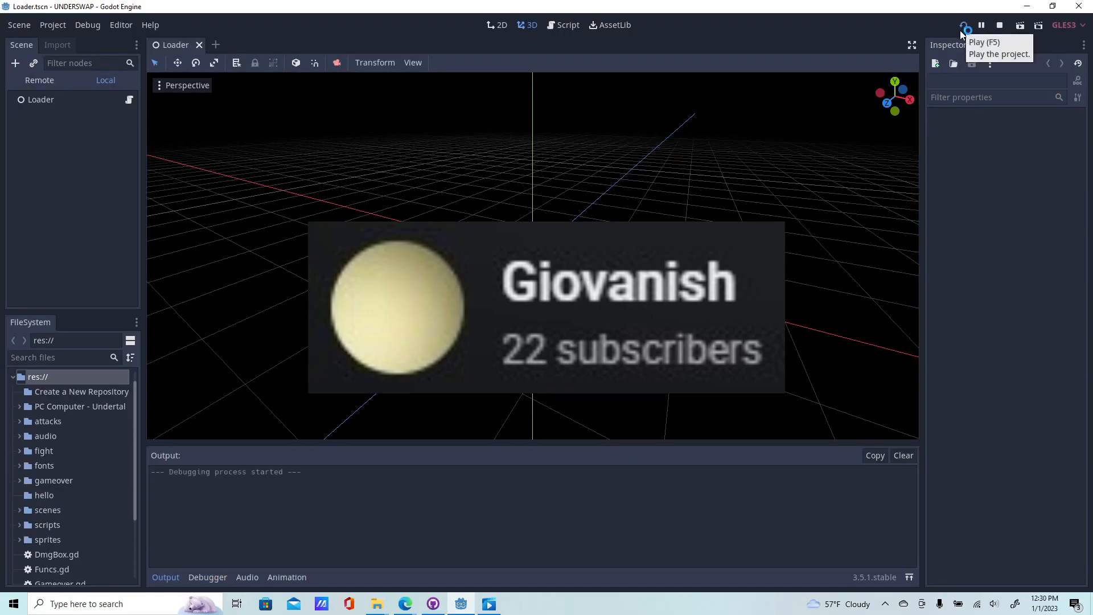
left_click(964, 26)
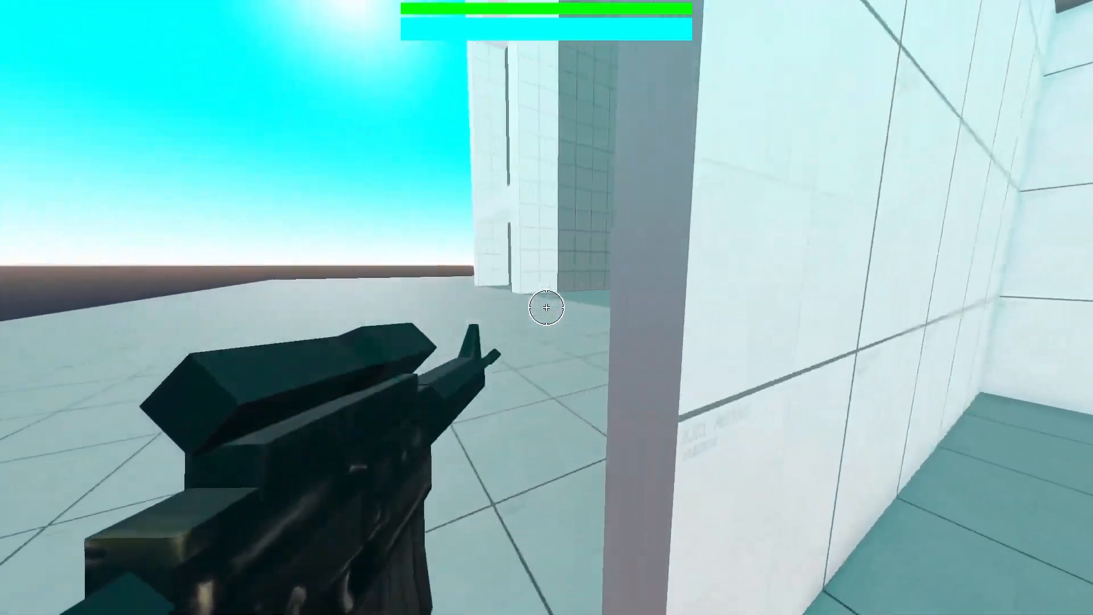
mouse_move(547, 307)
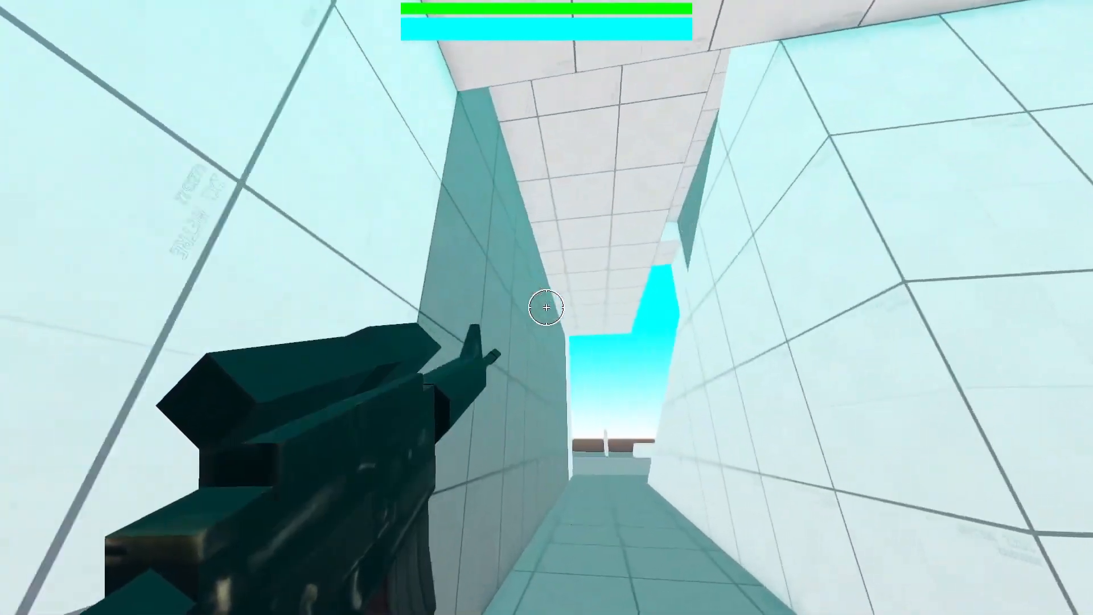